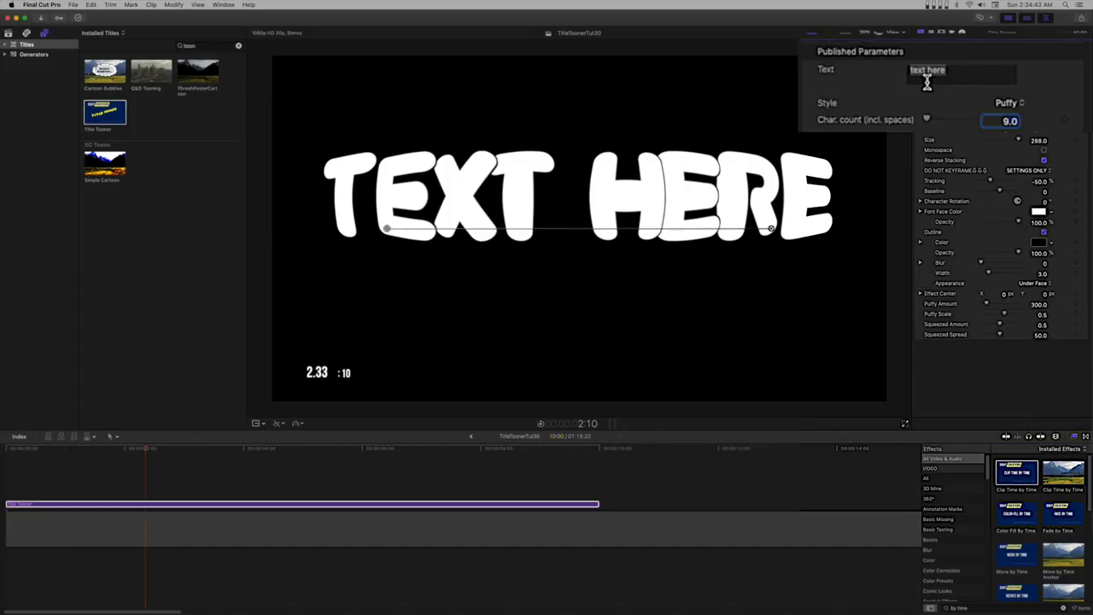
# Step: Replace the placeholder text with 'title tooner' and reduce the letter Size to 84
pyautogui.write('Tit')
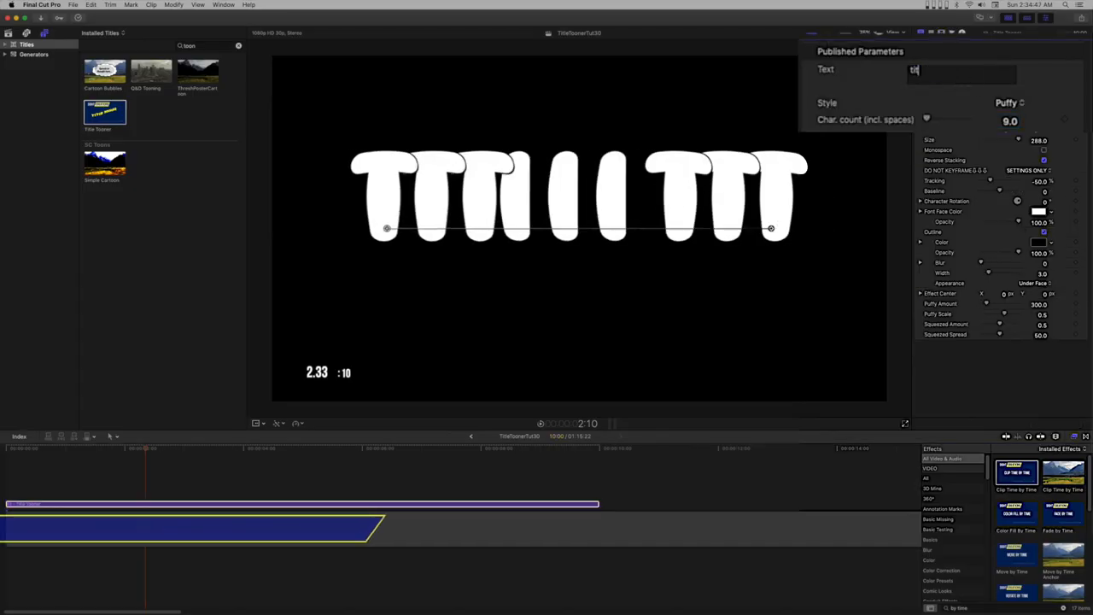
pyautogui.write('title tooner')
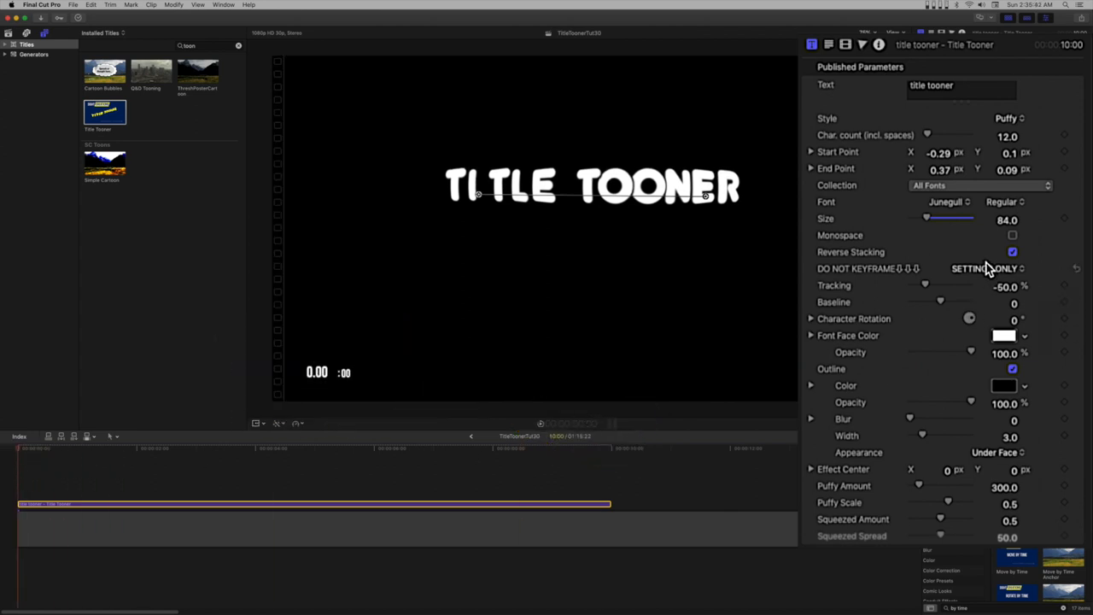
# Step: Keyframe character Size just past the title's start, raising it to about 196, then 121.3
pyautogui.click(34, 456)
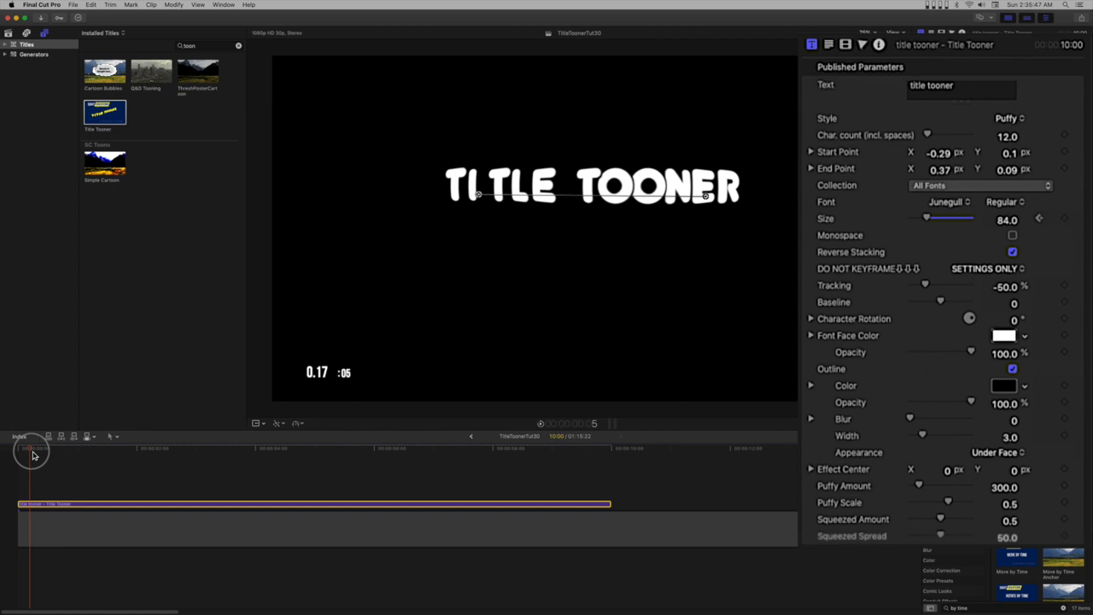
pyautogui.moveTo(33, 448); pyautogui.dragTo(74, 448)
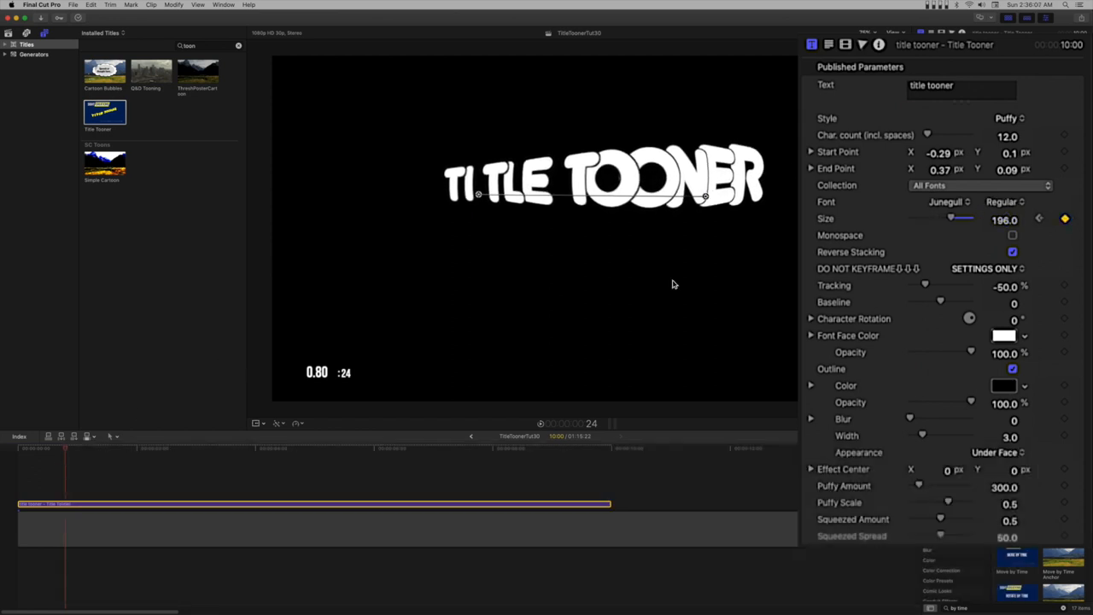
pyautogui.moveTo(951, 219); pyautogui.dragTo(911, 219)
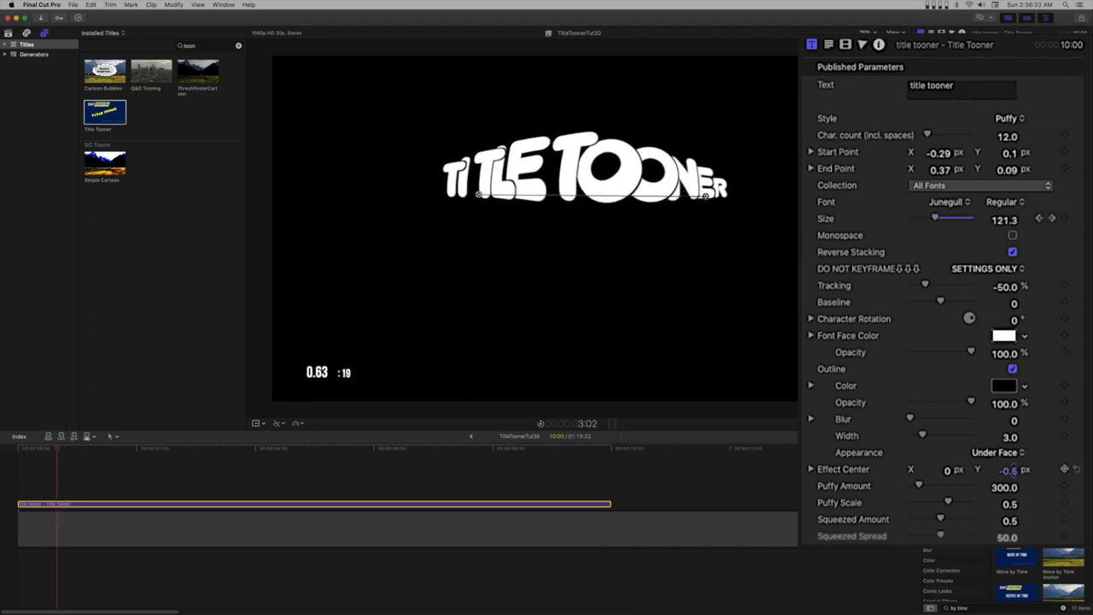
# Step: Apply the Squeezed style, drag the End Point handle down-right, and make letters blue
pyautogui.click(1008, 118)
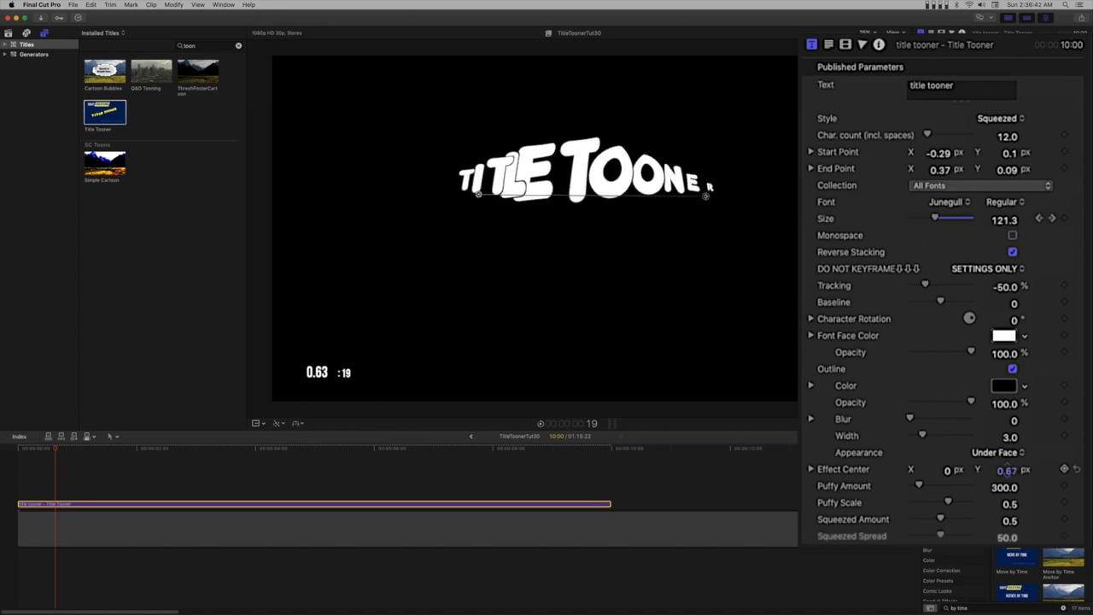
pyautogui.moveTo(705, 195); pyautogui.dragTo(723, 216)
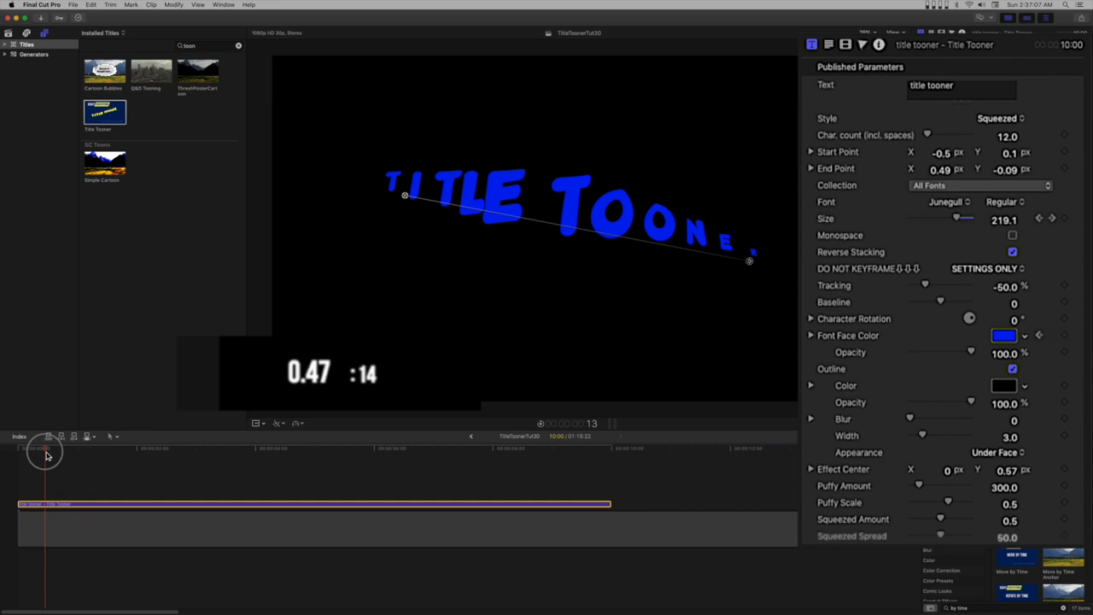
# Step: Add Font Face Color keyframes later in the title, picking magenta then a softer pink
pyautogui.click(1009, 335)
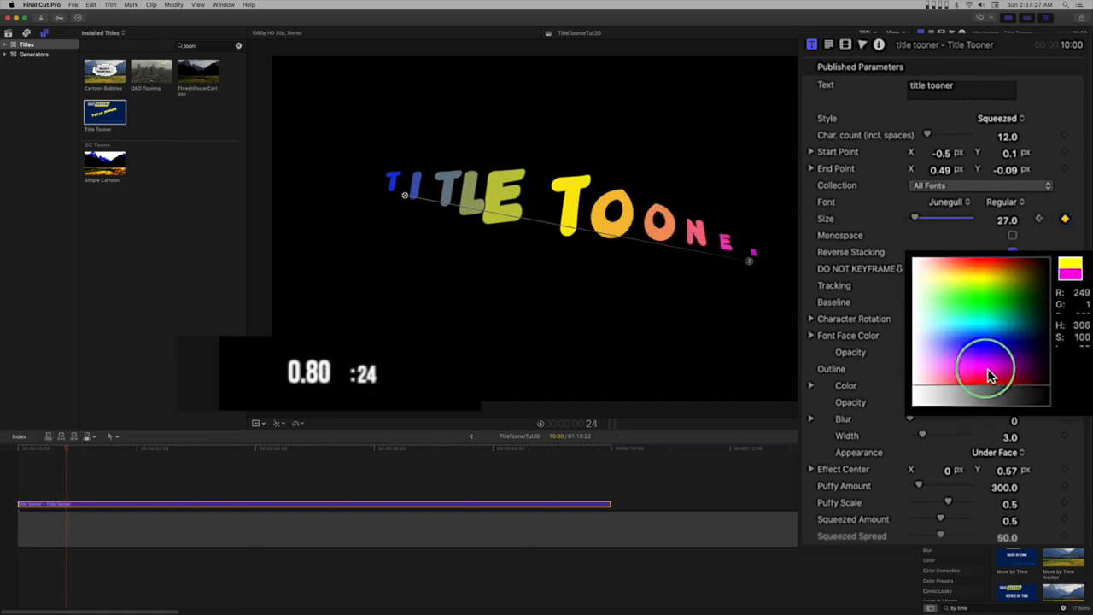
pyautogui.click(957, 365)
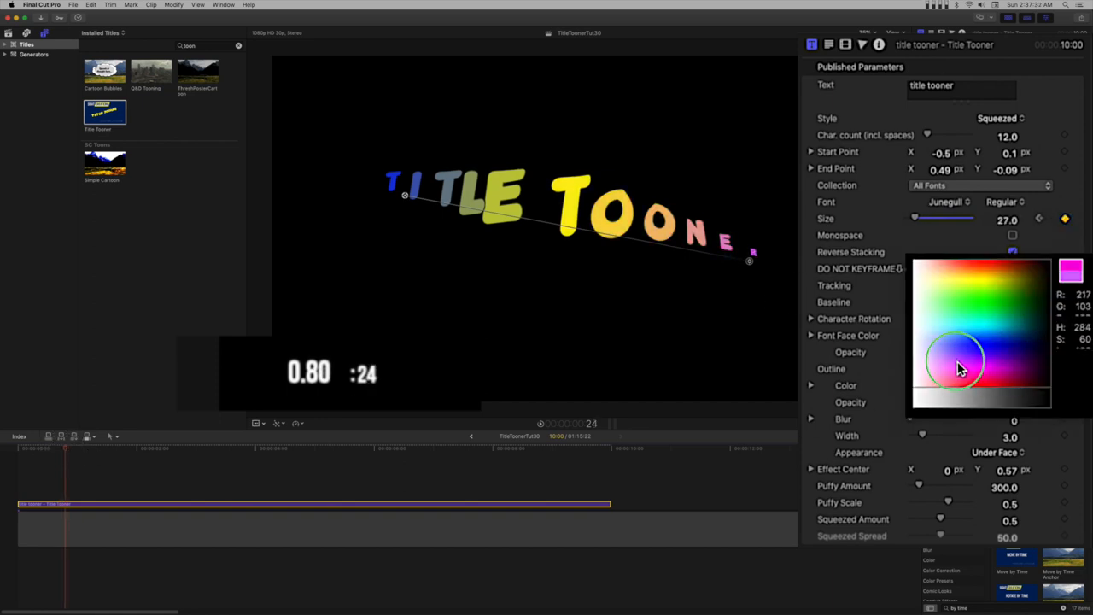
pyautogui.click(978, 353)
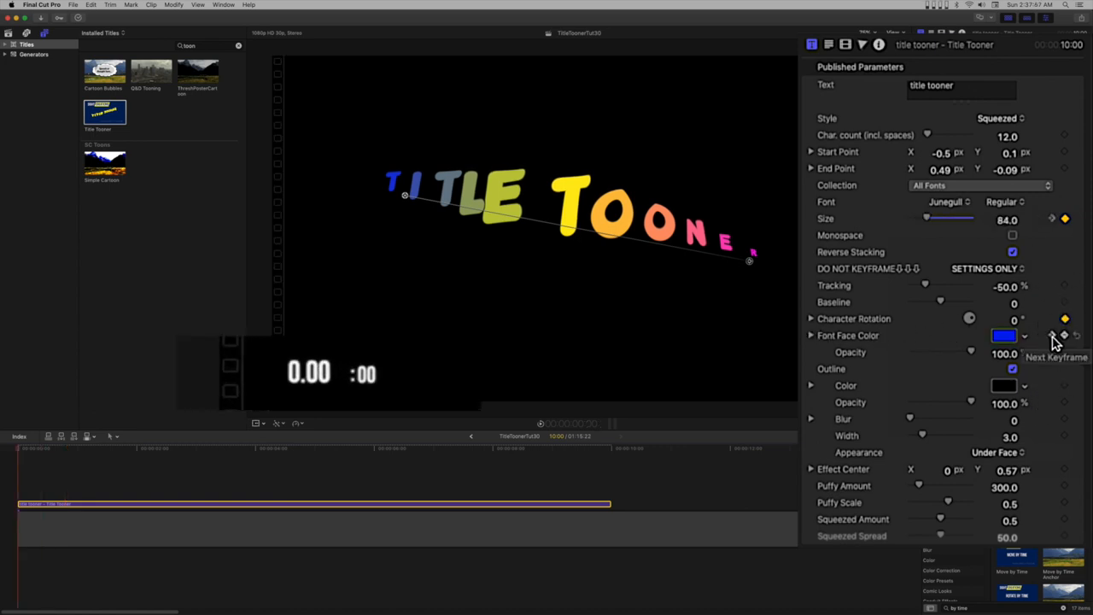
# Step: Jump to the next keyframe and set Character Rotation Z to about -45.7°
pyautogui.click(811, 318)
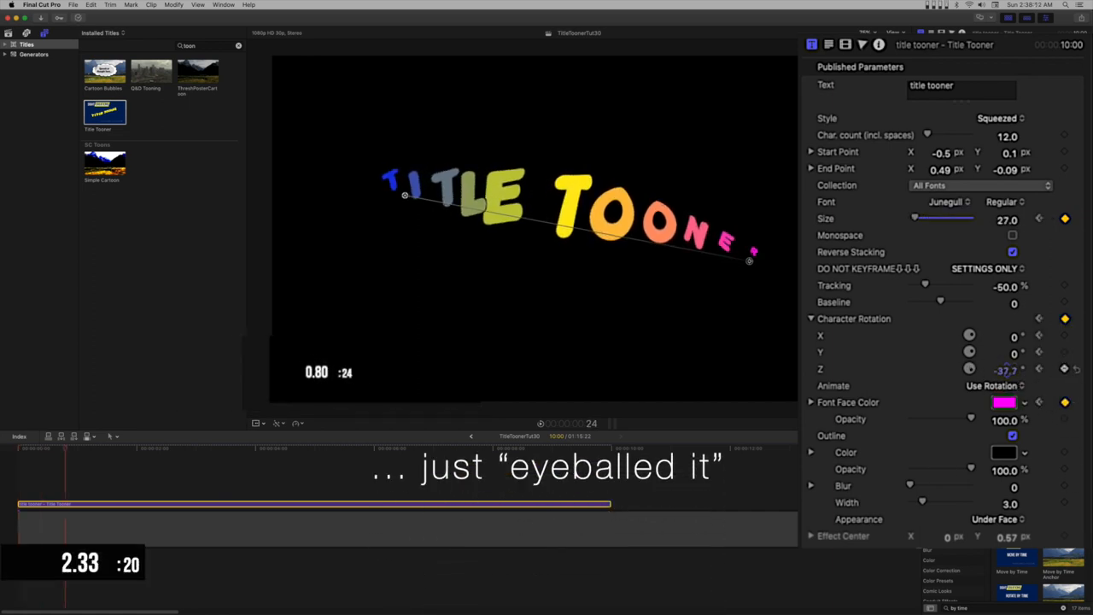
pyautogui.moveTo(749, 261); pyautogui.dragTo(752, 248)
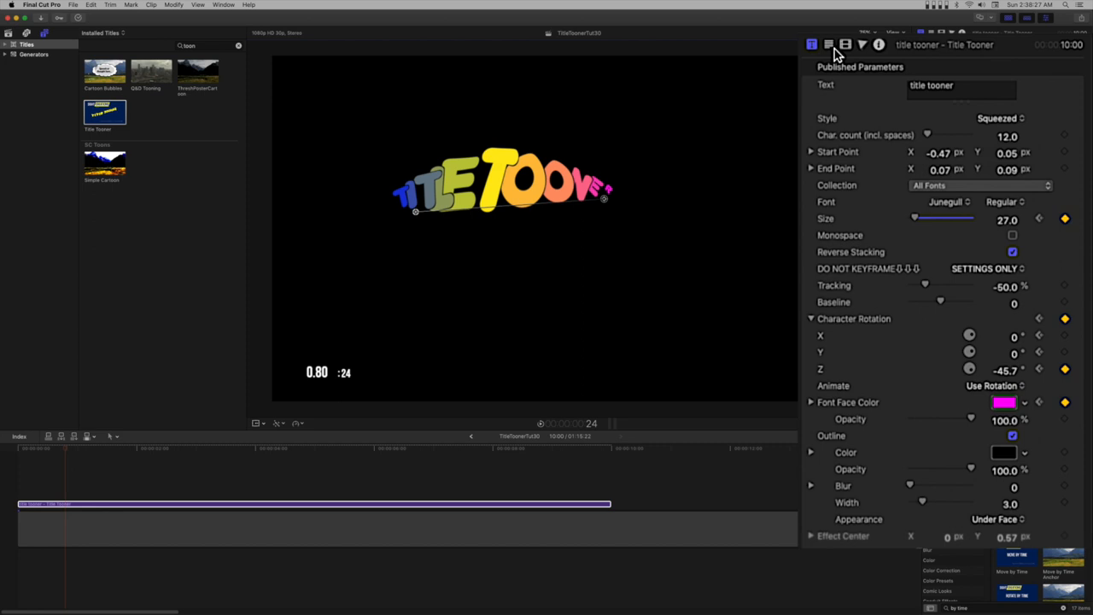
# Step: In the Text Inspector, drag Kerning up to 100 to widen the letter spacing
pyautogui.click(814, 44)
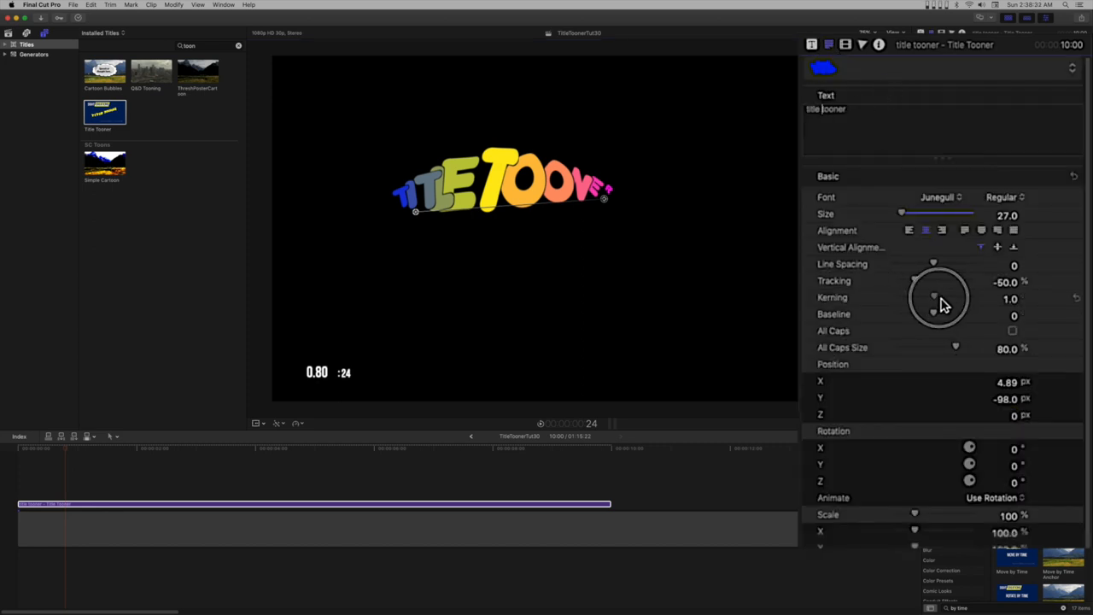
pyautogui.moveTo(936, 297); pyautogui.dragTo(971, 297)
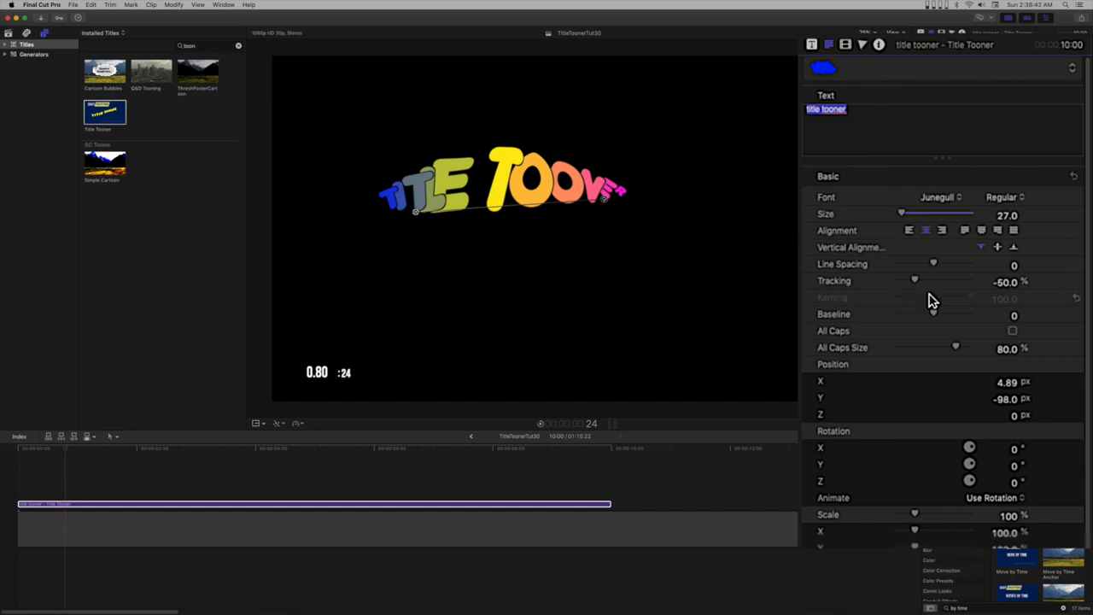
pyautogui.moveTo(914, 280); pyautogui.dragTo(910, 280)
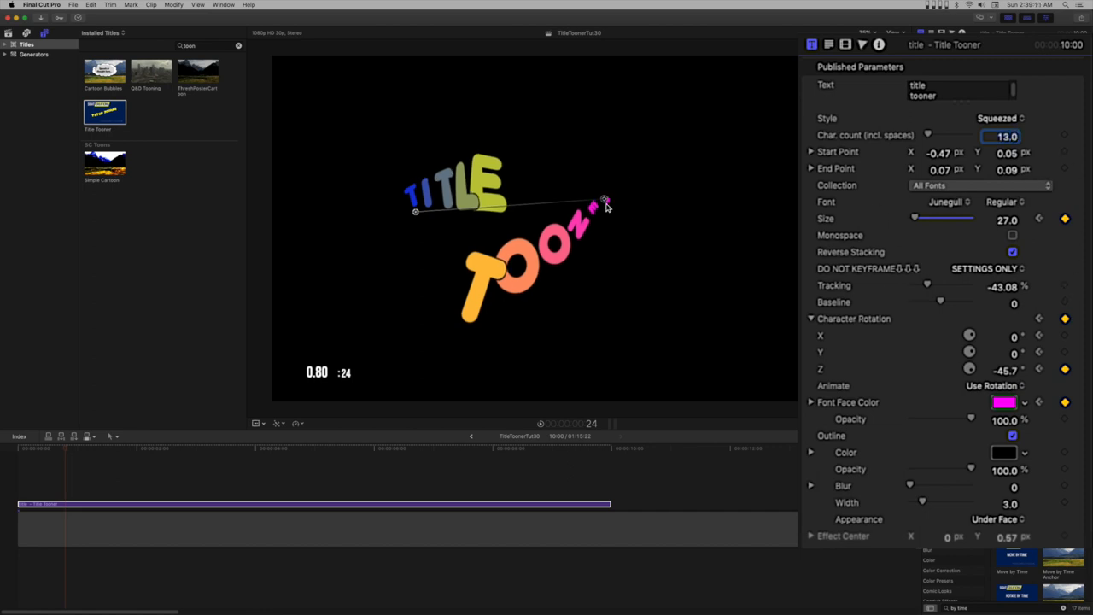
# Step: Drag the End Point handle to stretch the two-line title's path further right
pyautogui.moveTo(604, 203); pyautogui.dragTo(525, 211)
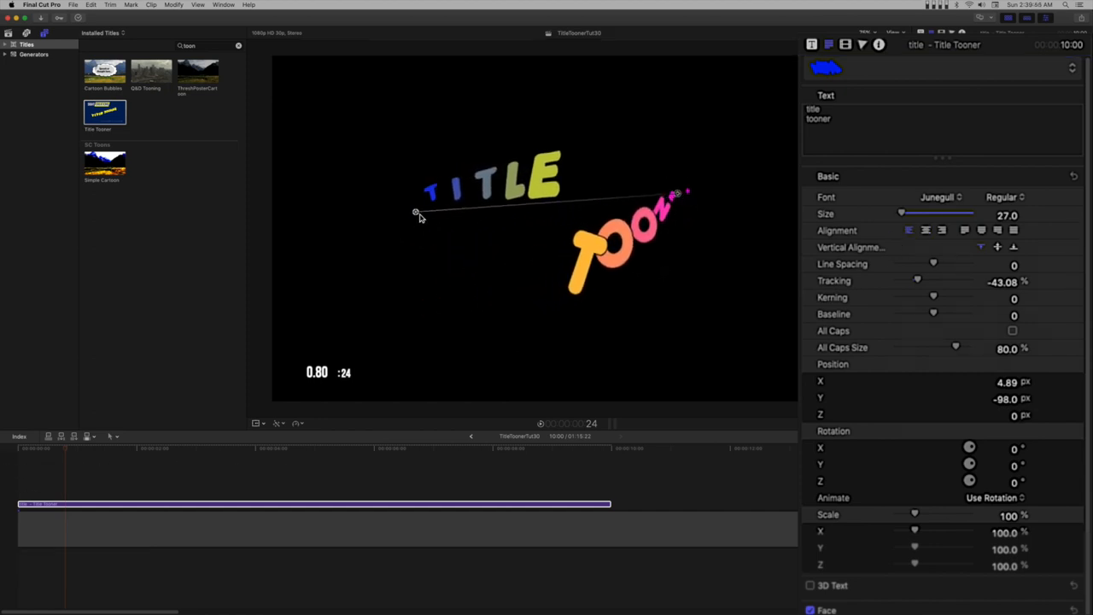
# Step: Drag the Start Point handle to reposition the path and center-align both text lines
pyautogui.moveTo(416, 211); pyautogui.dragTo(581, 224)
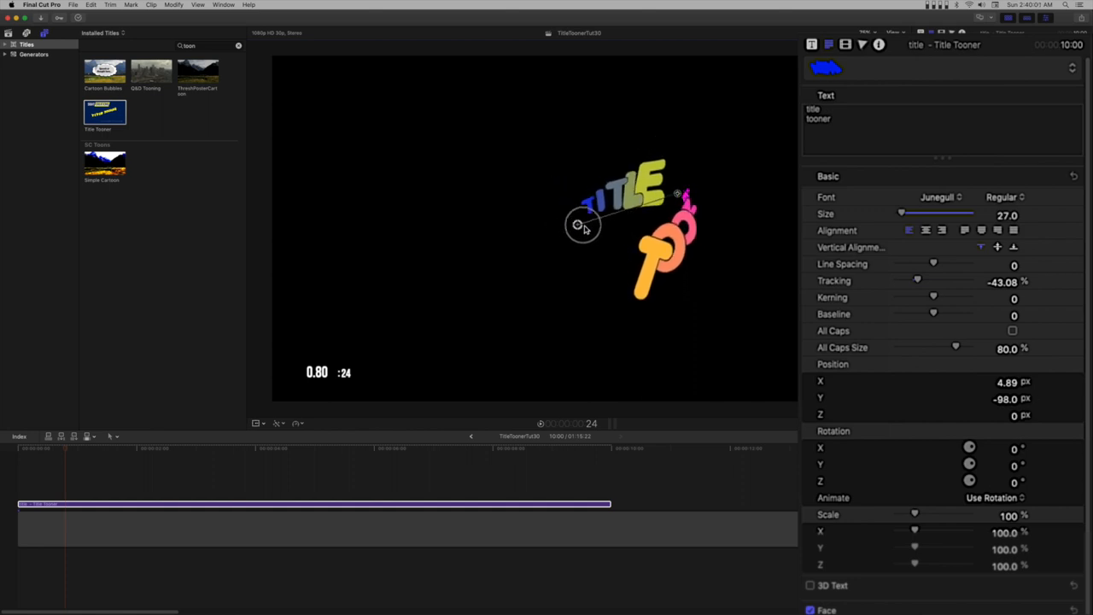
pyautogui.moveTo(581, 224); pyautogui.dragTo(683, 193)
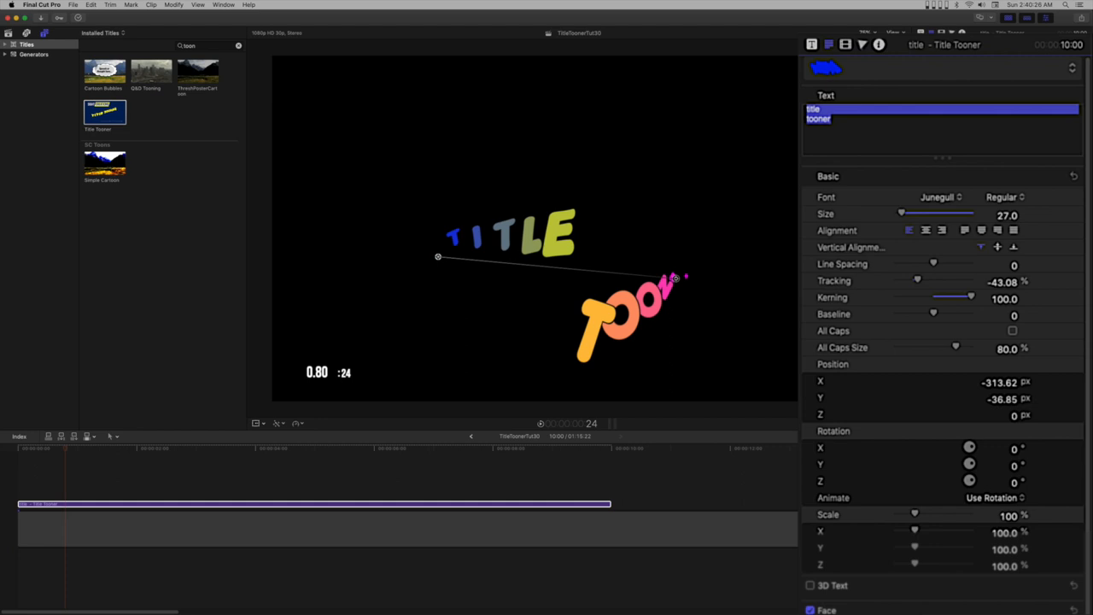
pyautogui.click(924, 230)
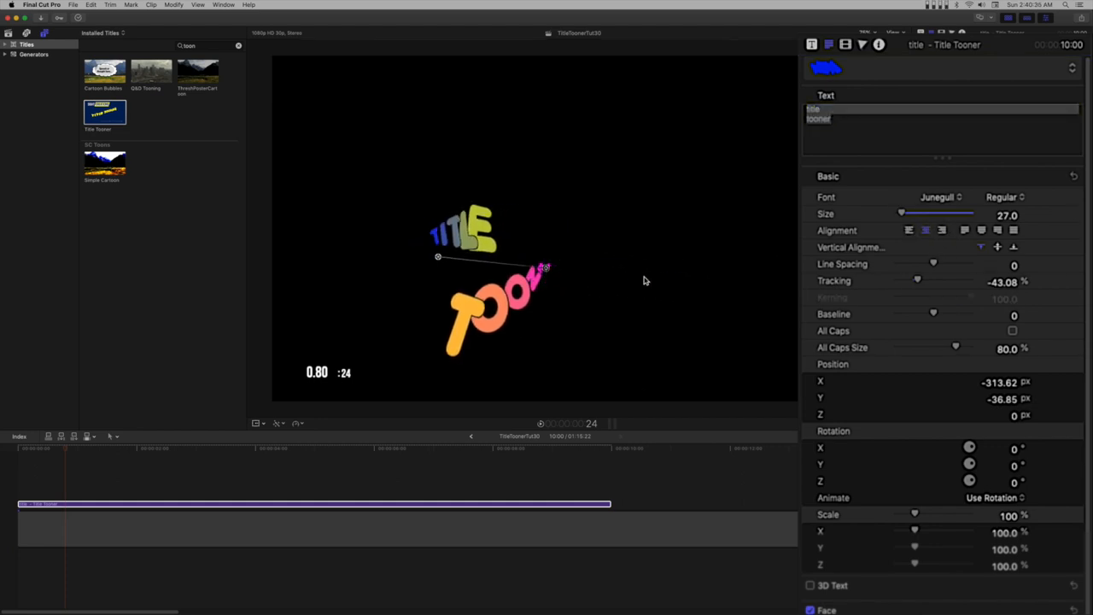
pyautogui.moveTo(438, 257); pyautogui.dragTo(438, 235)
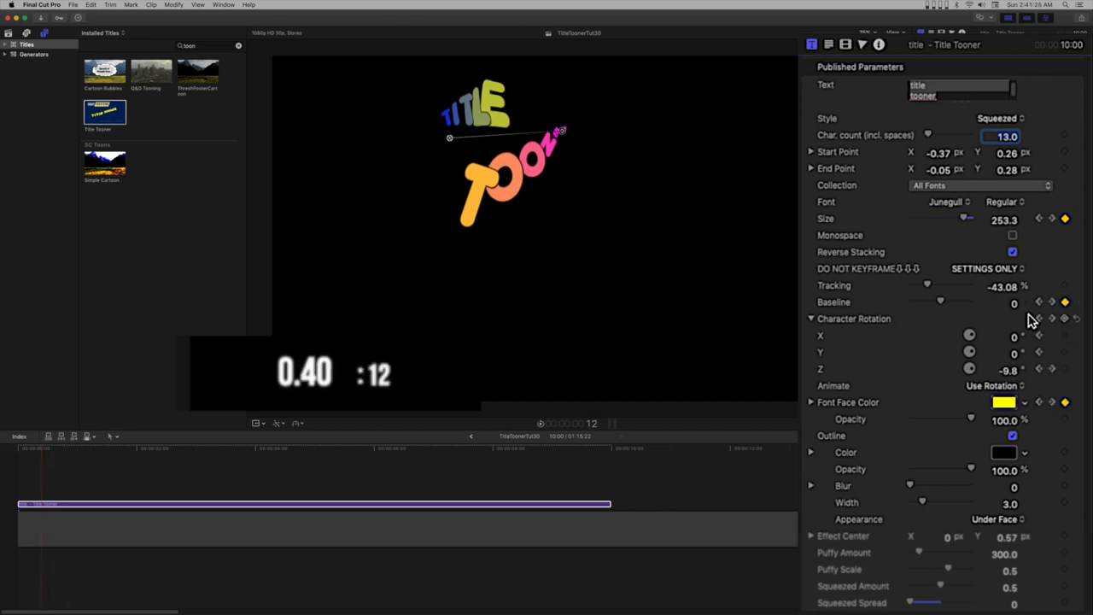
# Step: Add a Baseline keyframe and drag the Baseline slider to 100
pyautogui.moveTo(939, 301); pyautogui.dragTo(969, 301)
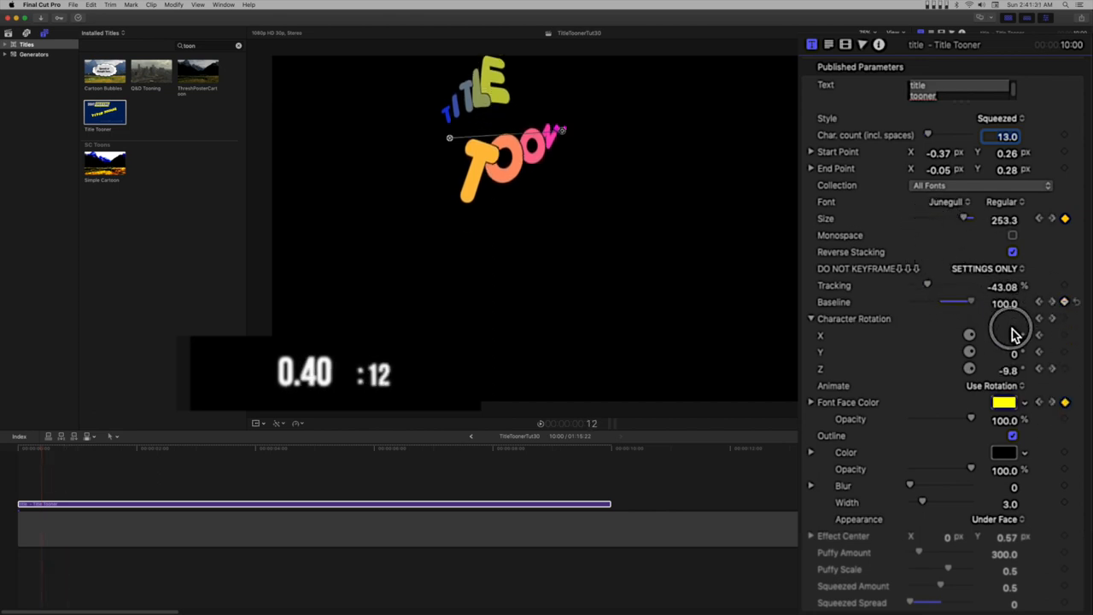